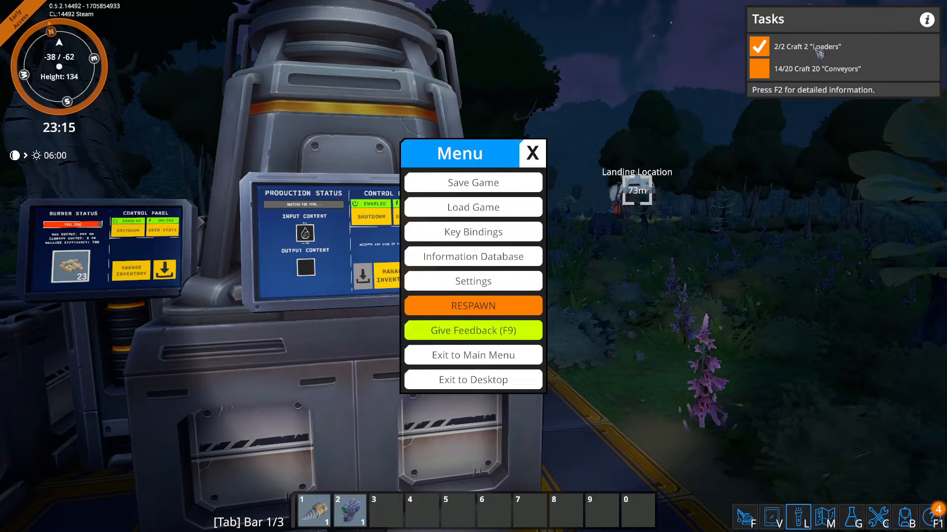
{"action": "mouse_move", "coordinate": [821, 83]}
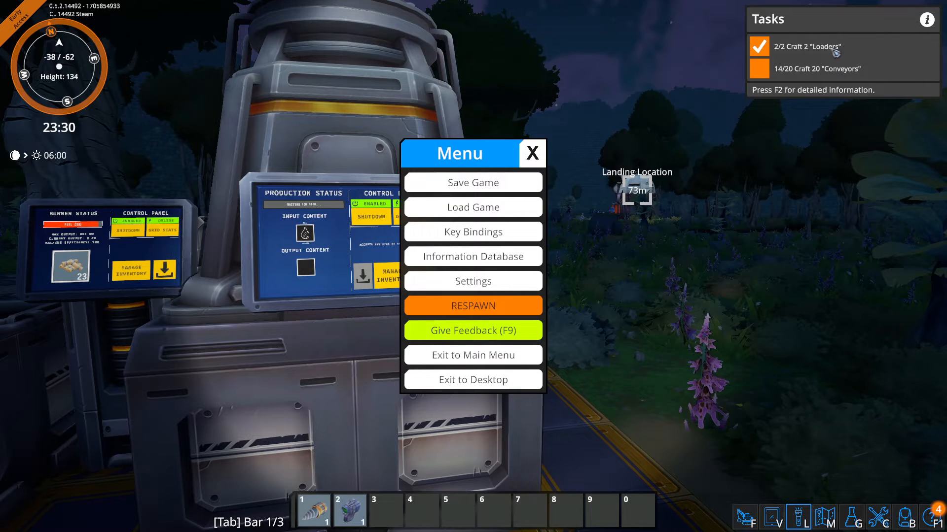
- Close the pause menu to return to the drone miner and smelter
{"action": "left_click", "coordinate": [532, 152]}
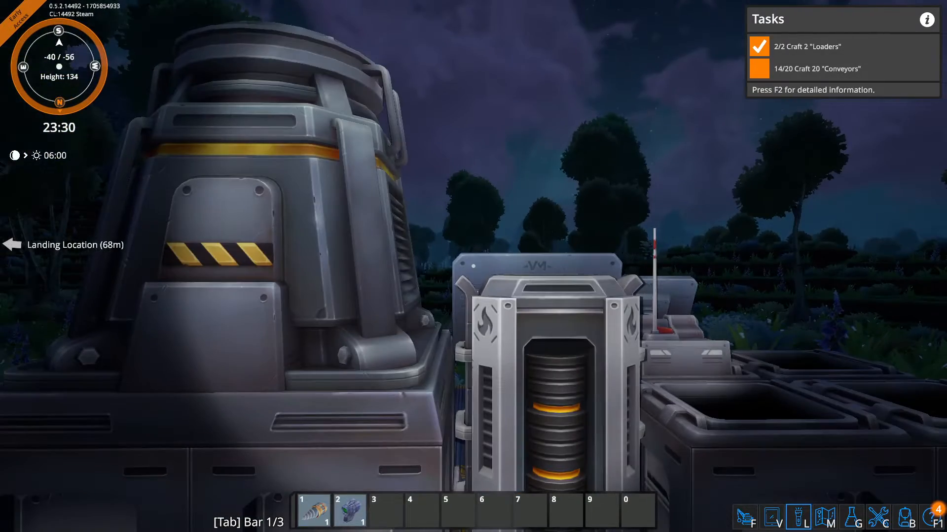
{"action": "mouse_move", "coordinate": [473, 266]}
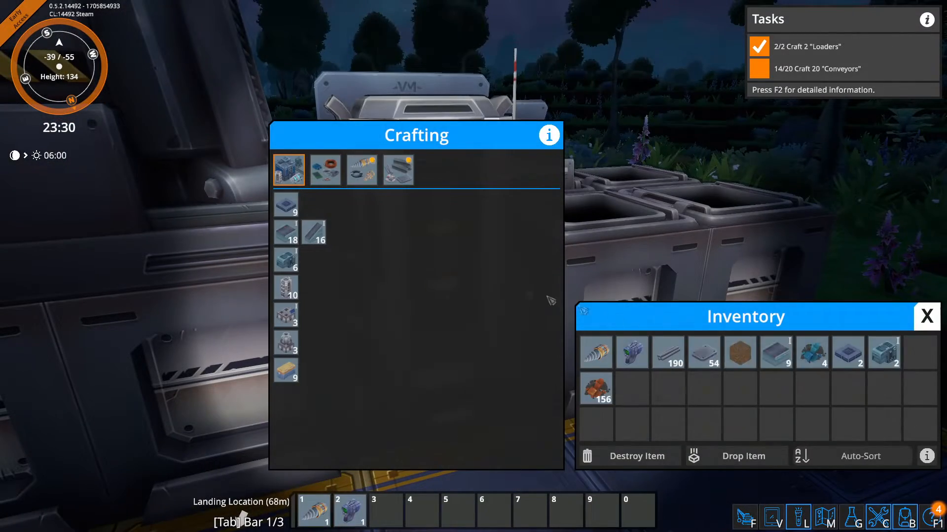
{"action": "mouse_move", "coordinate": [885, 352]}
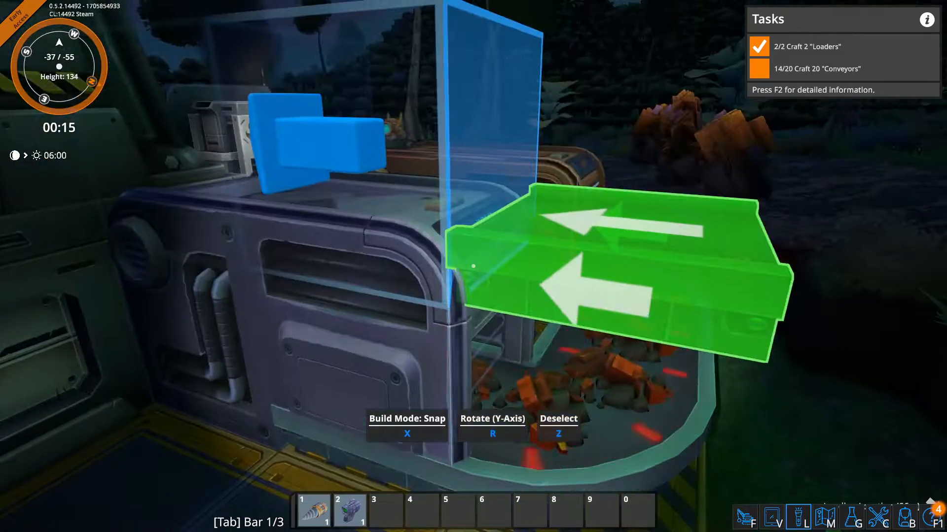
- Fit the loader onto the drone miner with a conveyor segment aligned beside it
{"action": "key", "text": "z"}
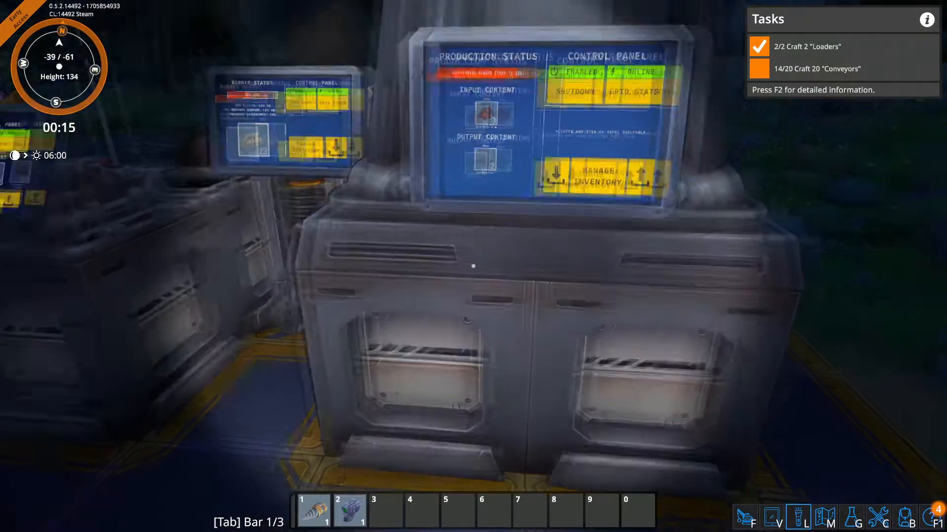
{"action": "mouse_move", "coordinate": [473, 266]}
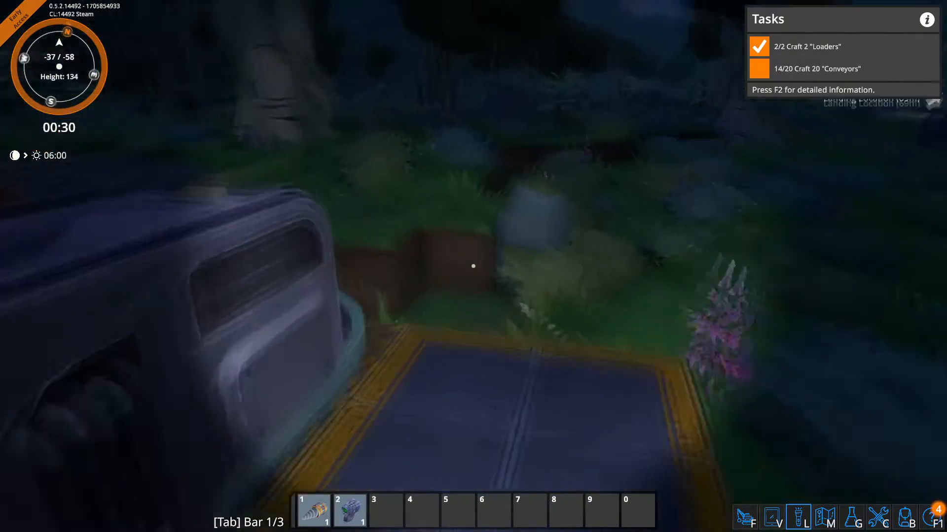